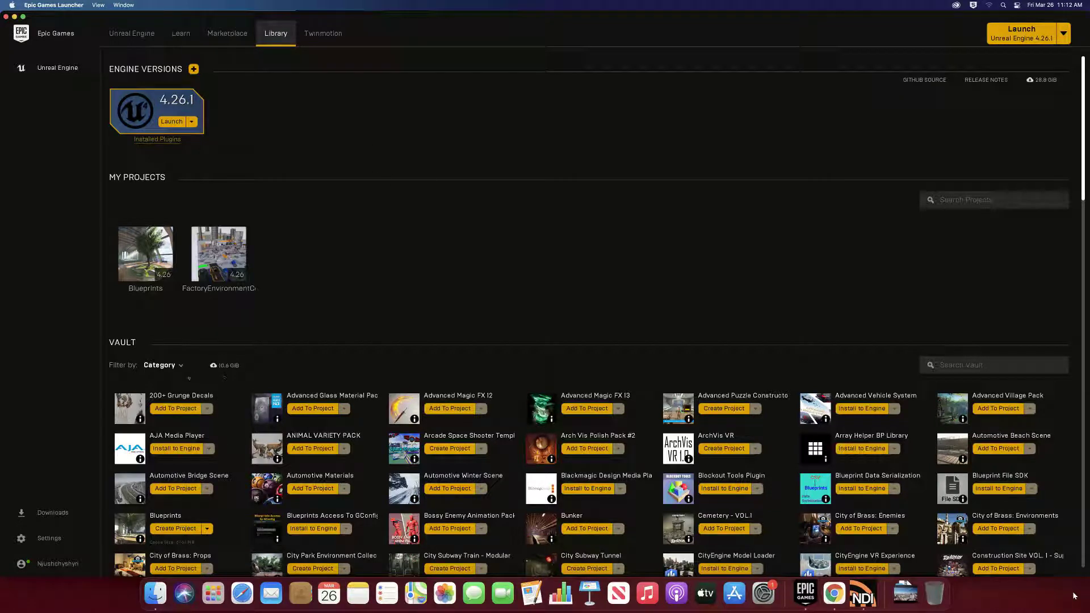
Reach Virtual Studio under Engine Feature Samples, start Create Project, then back out with Don't Create.
left_click(11, 5)
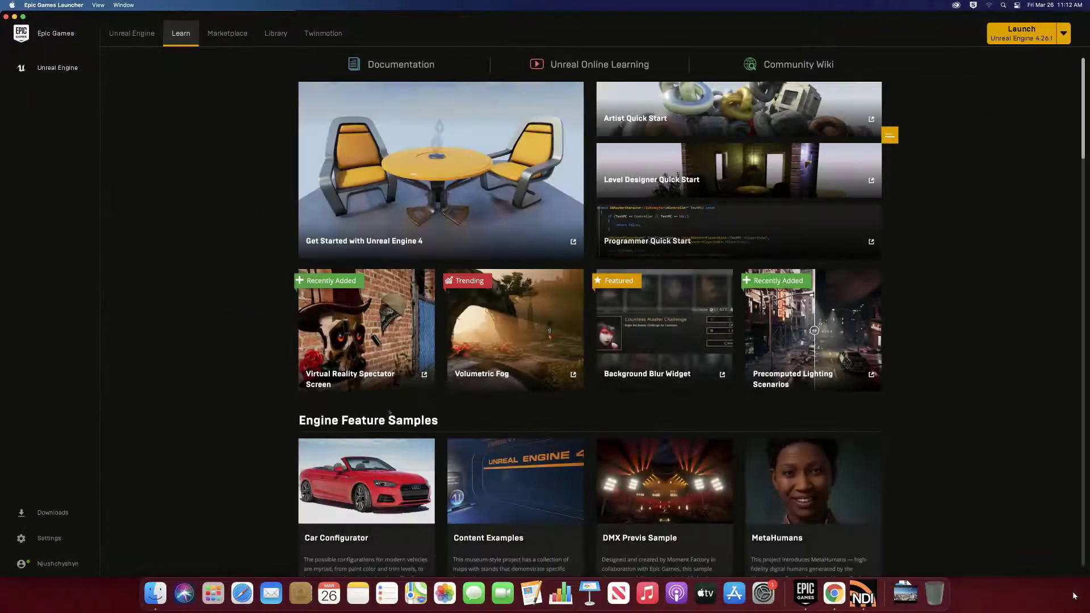
scroll("down", 3)
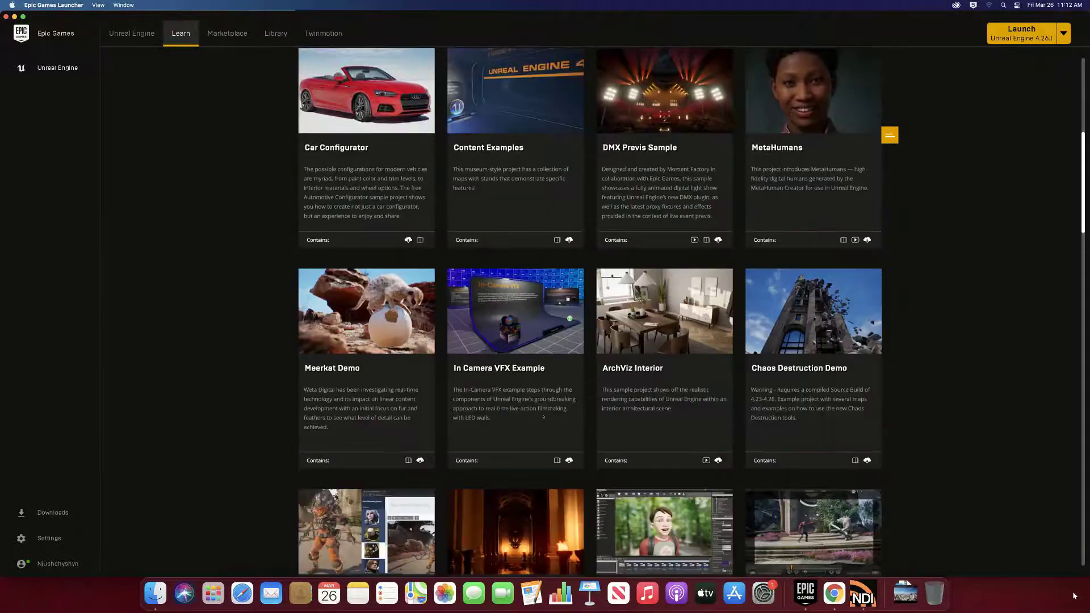
scroll("down", 3)
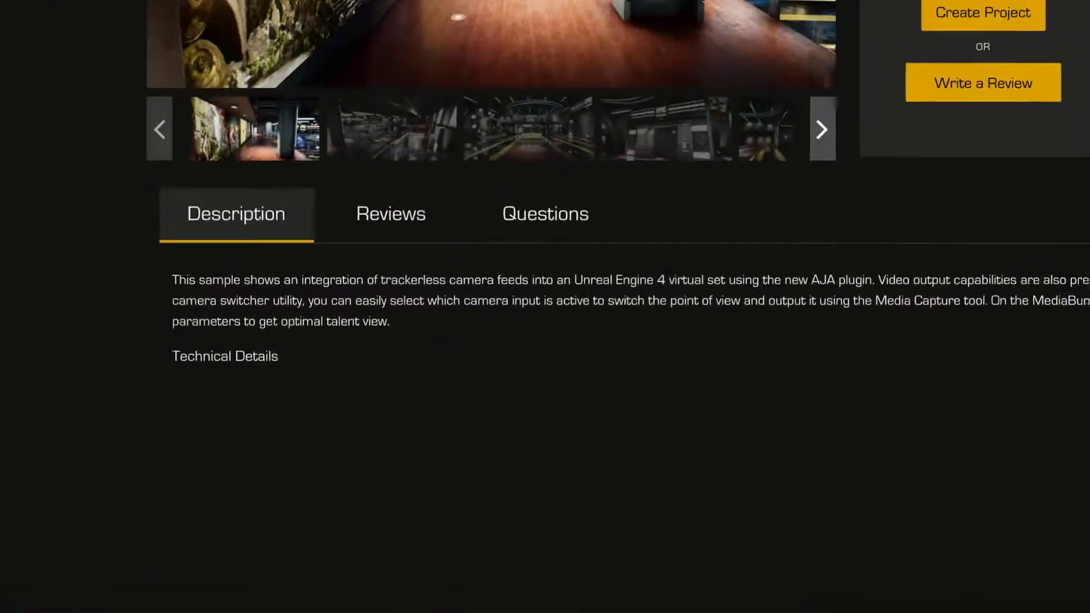
left_click(982, 14)
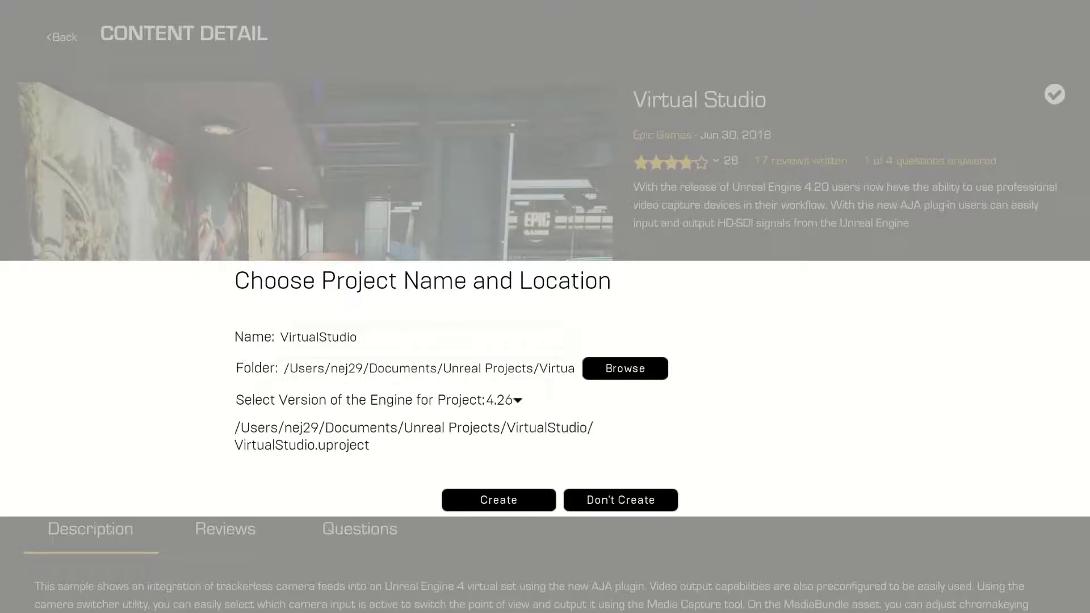
left_click(620, 500)
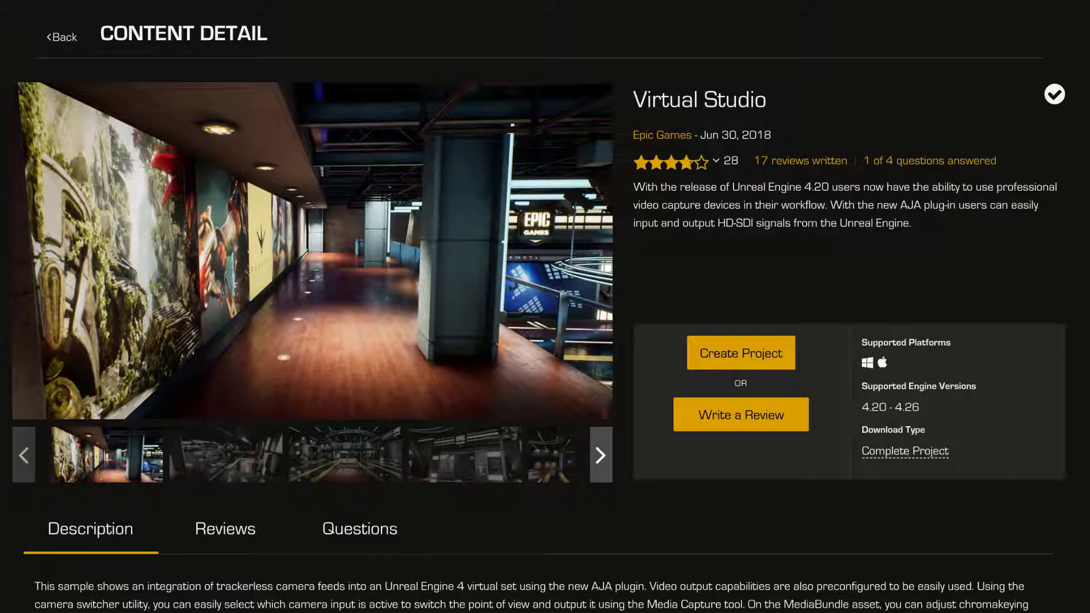
left_click(740, 352)
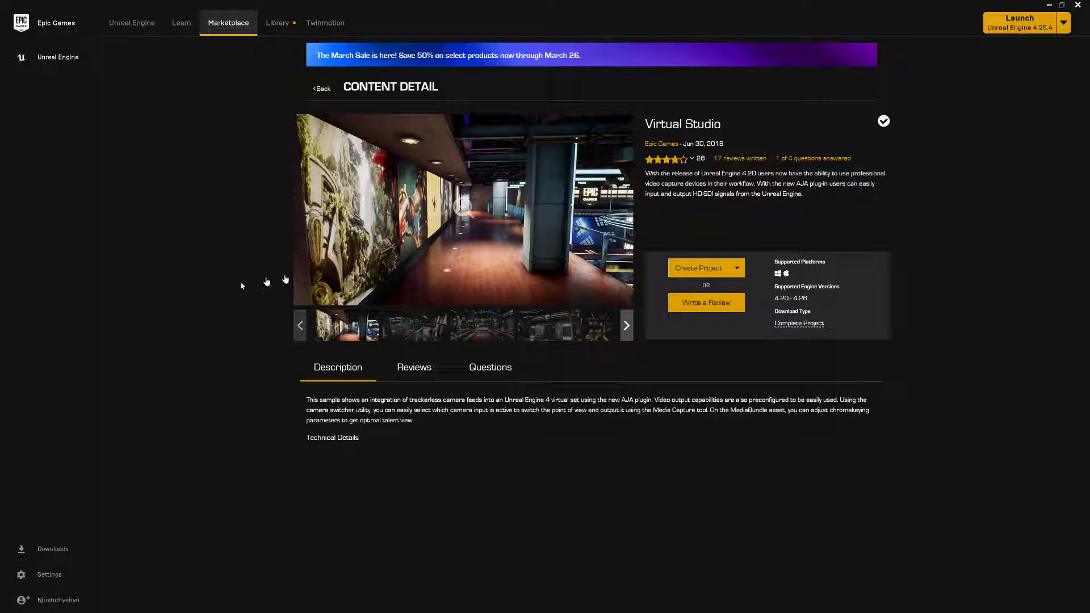
mouse_move(215, 311)
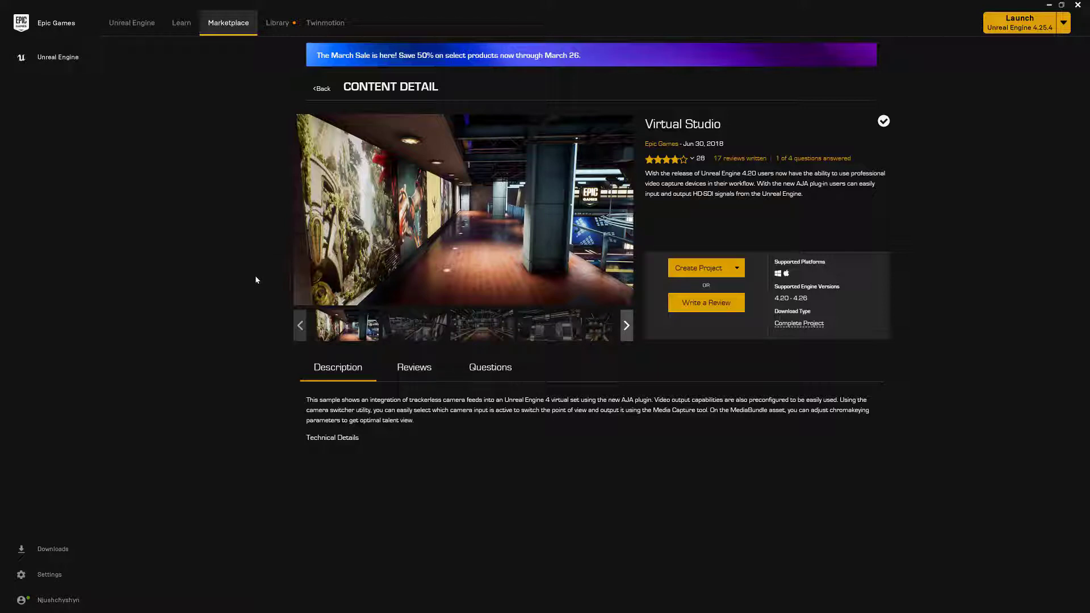
mouse_move(228, 352)
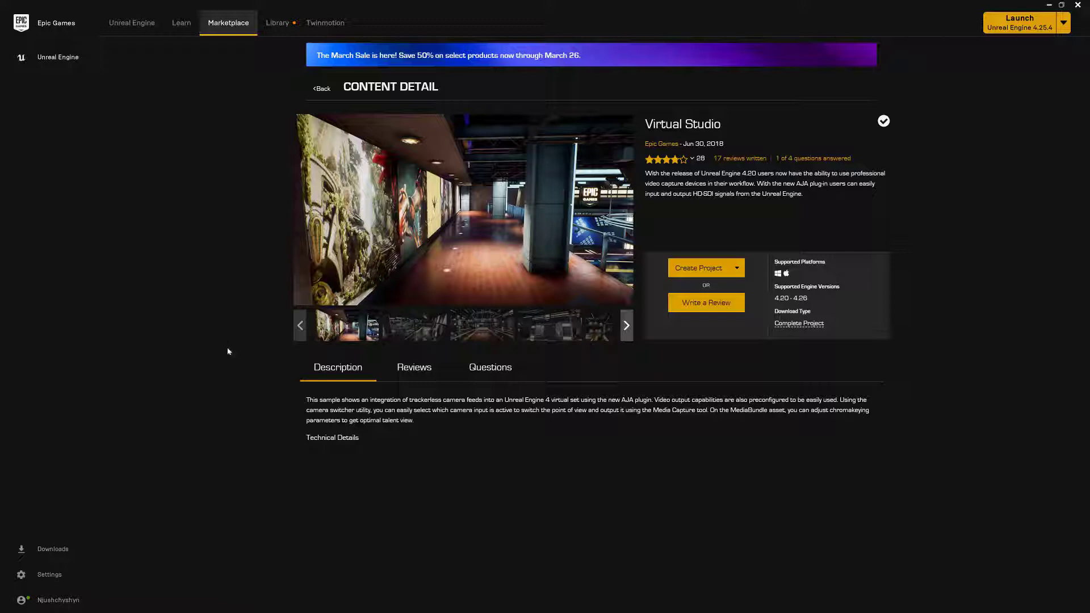
mouse_move(95, 76)
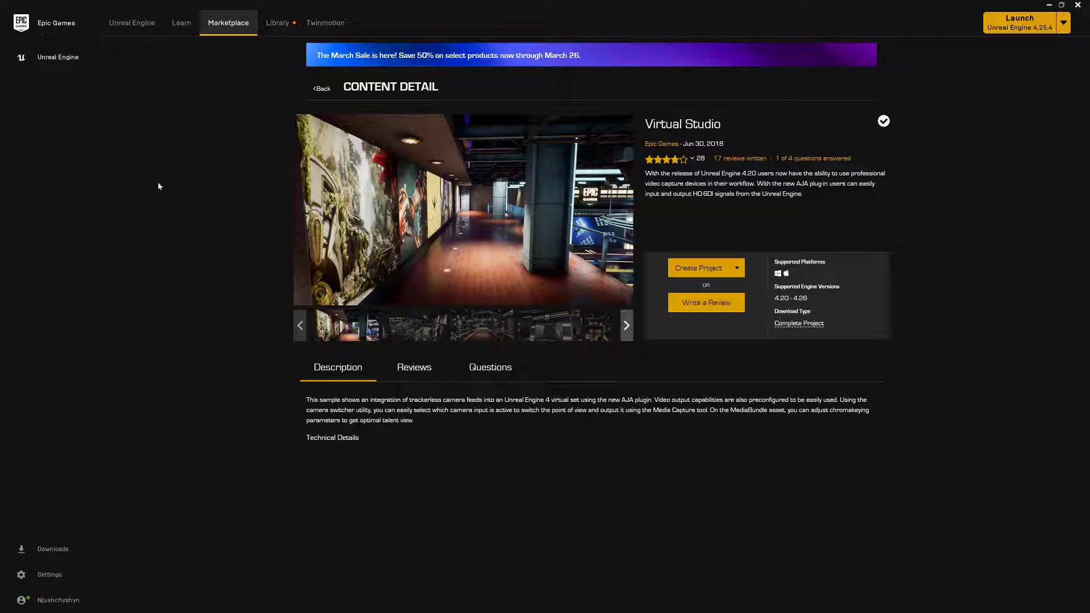
Begin creating a project from the Virtual Studio sample via Create Project.
left_click(180, 22)
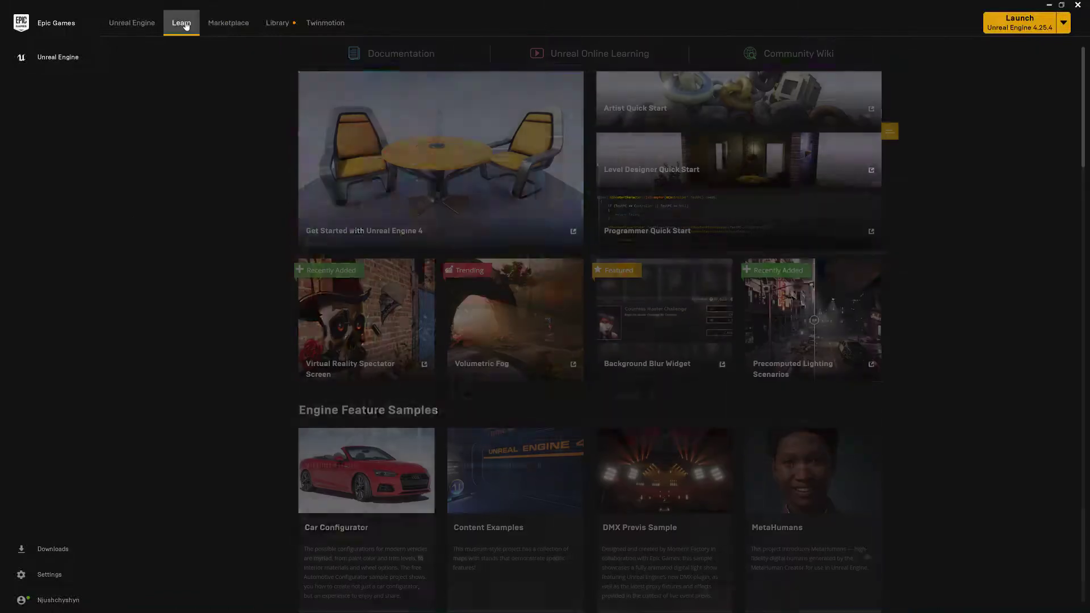
scroll("down", 3)
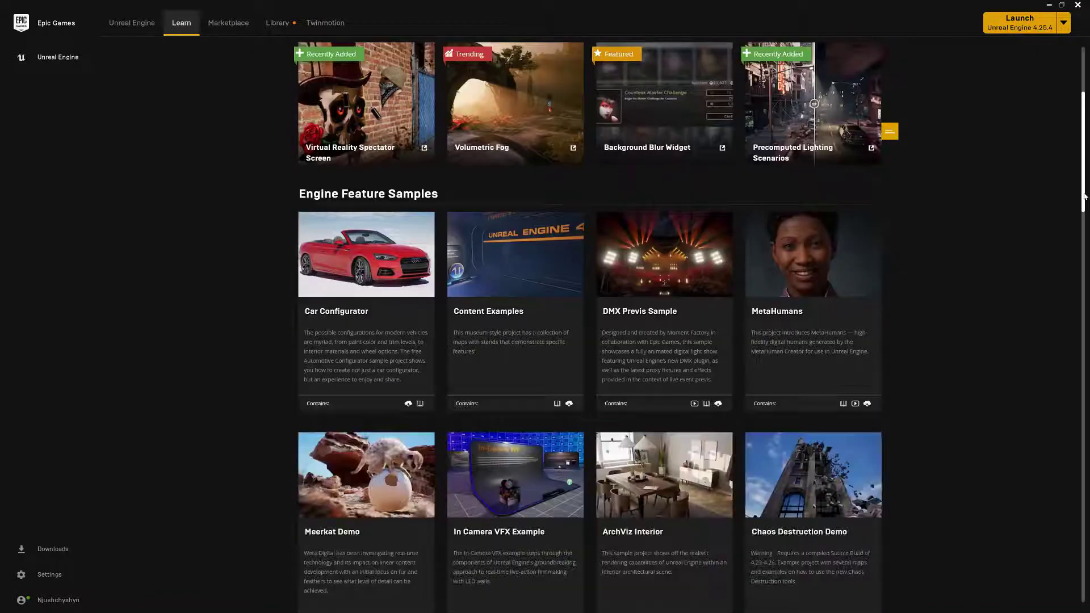
scroll("down", 3)
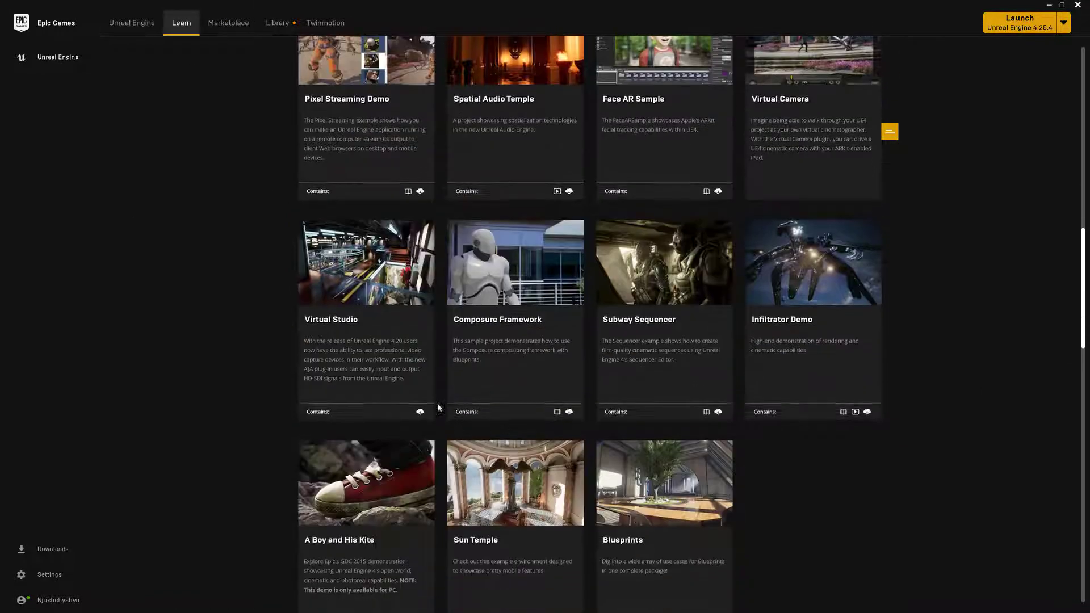
scroll("down", 3)
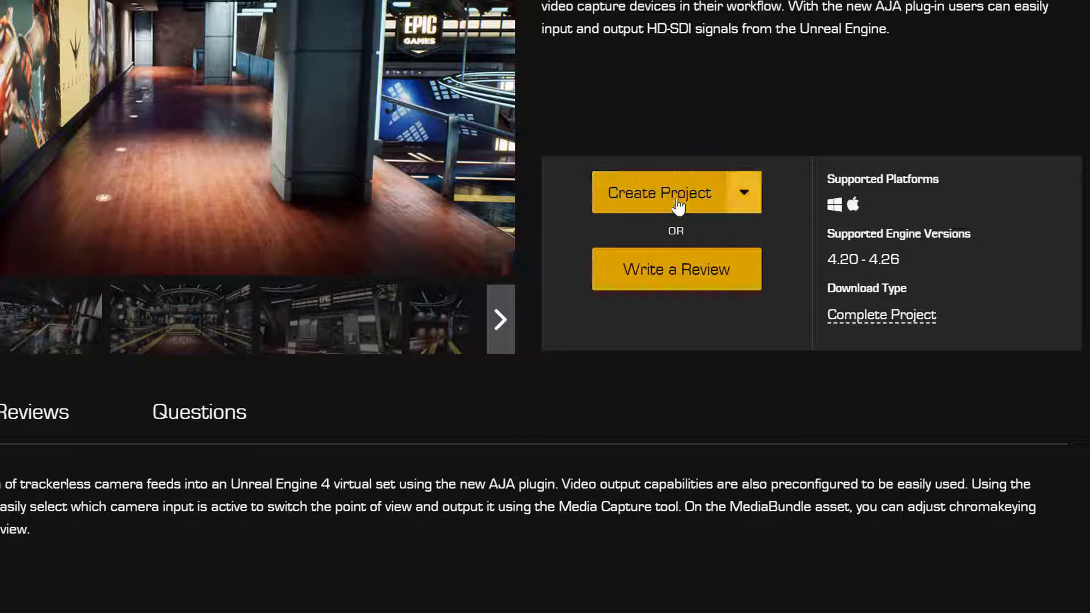
left_click(661, 194)
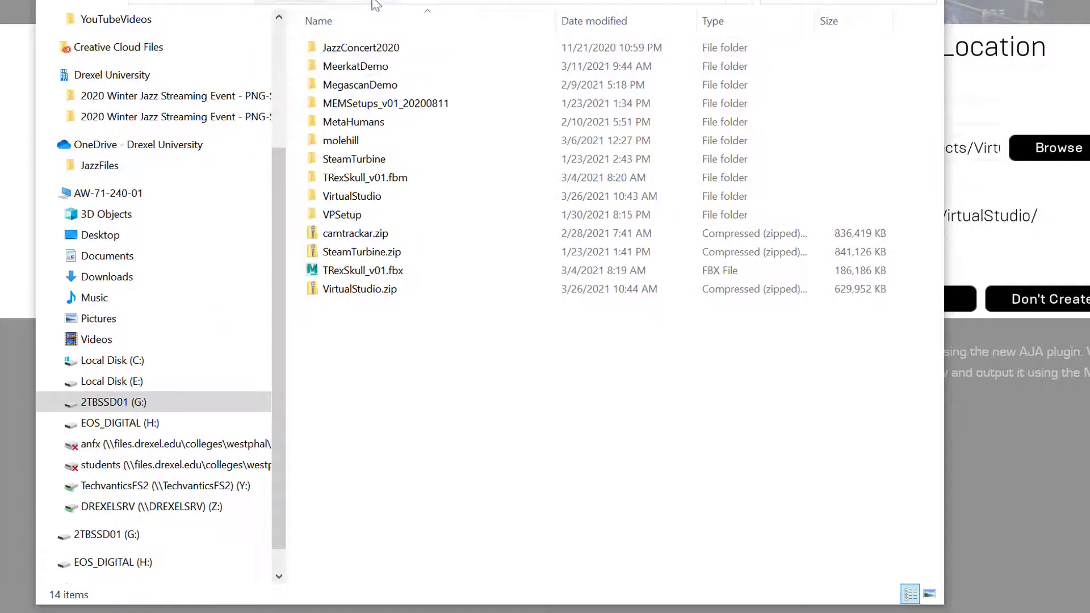
left_click(351, 196)
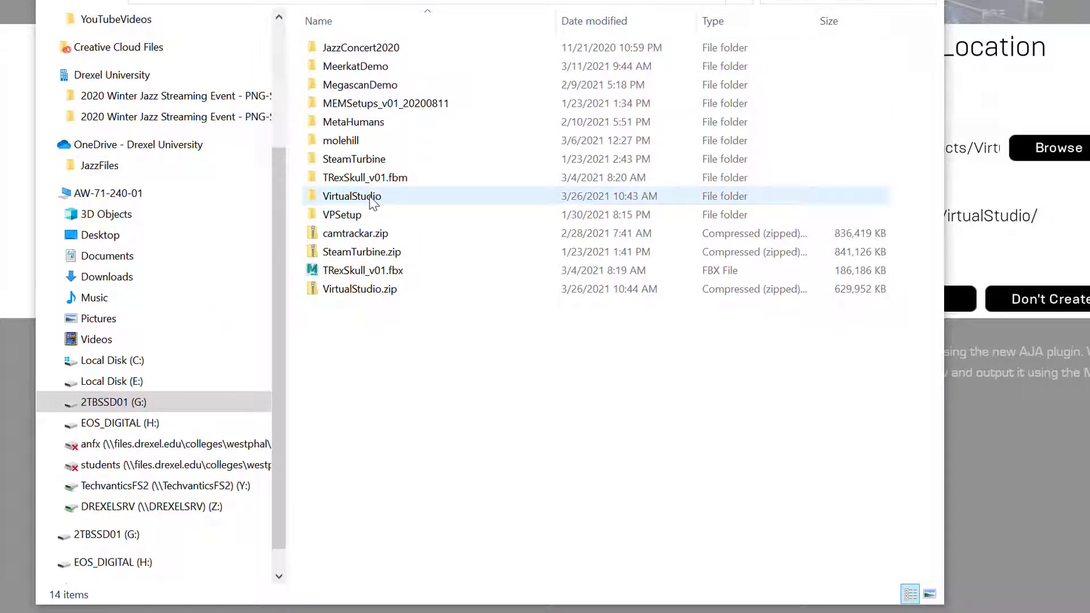
right_click(351, 197)
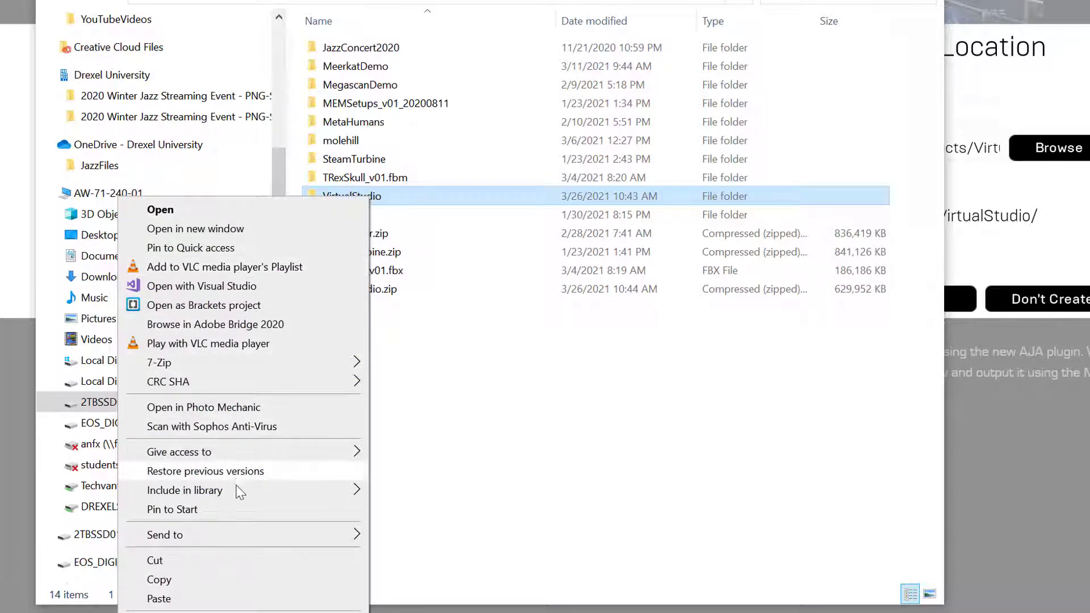
mouse_move(223, 478)
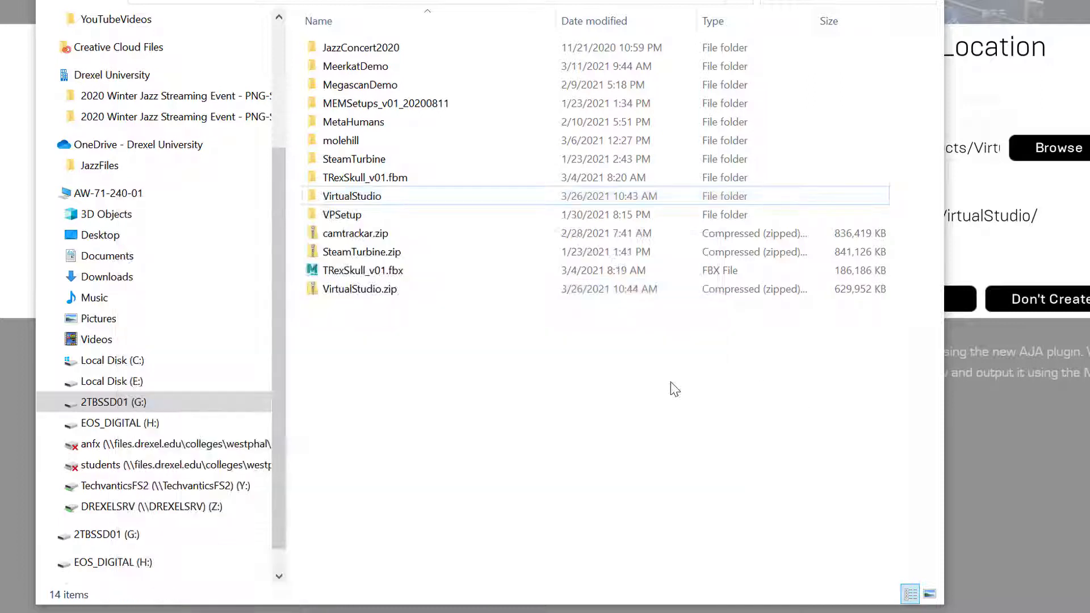
left_click(360, 288)
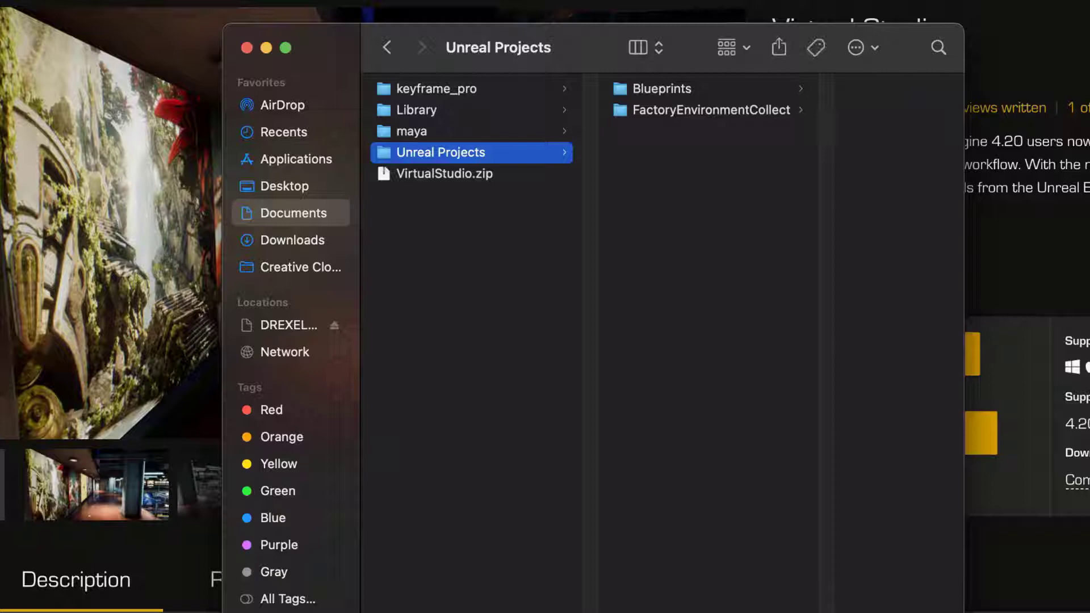
Drop VirtualStudio.zip onto the Unreal Projects folder and bring up its context actions.
left_click(440, 152)
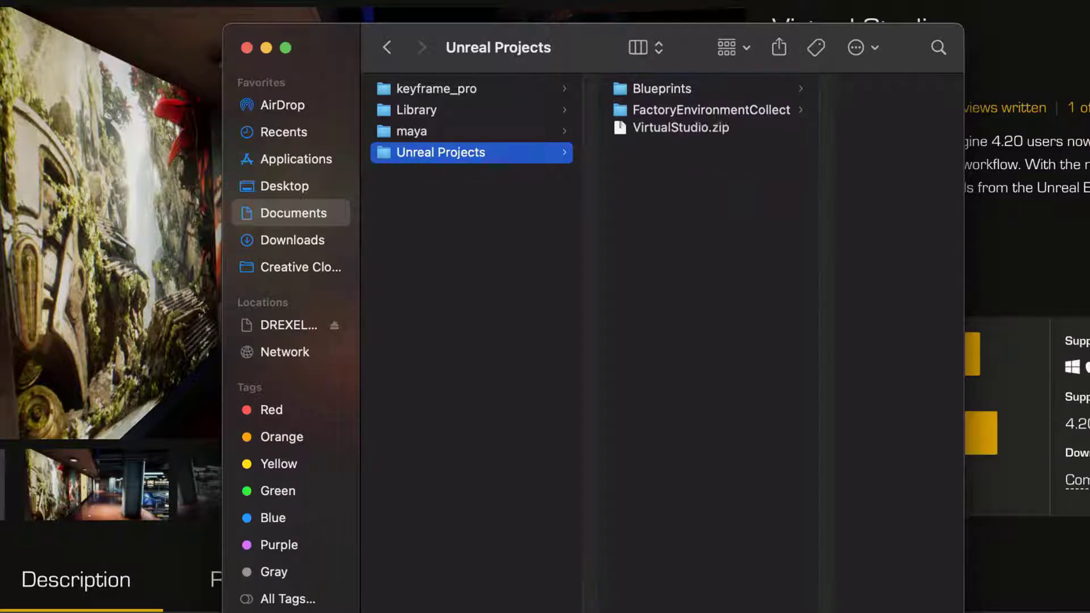
right_click(679, 128)
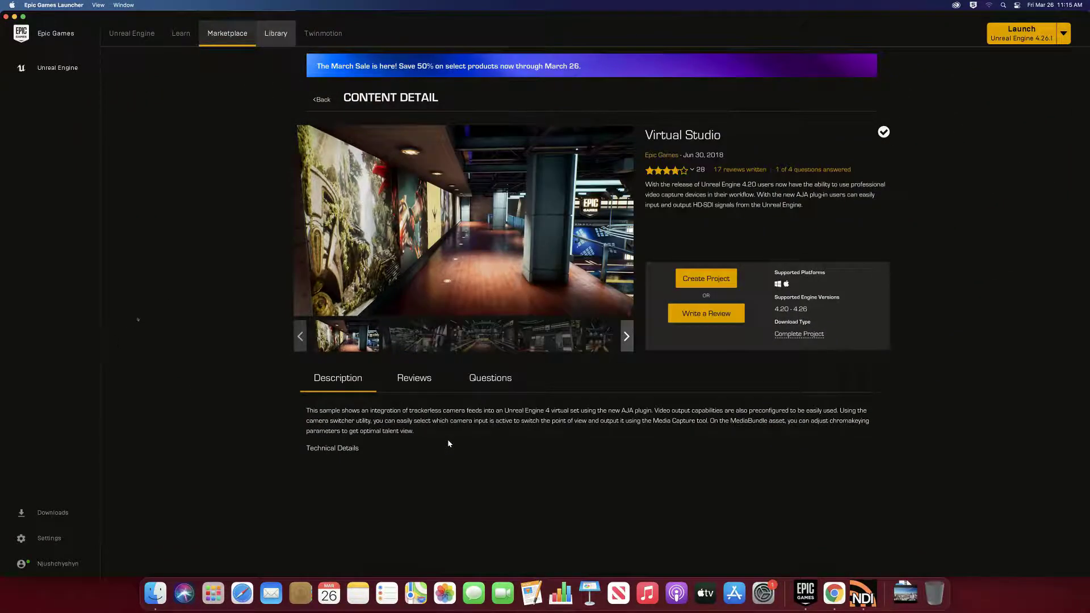
Launch Unreal Engine 4.26.1 from the Library's installed engine versions.
left_click(274, 33)
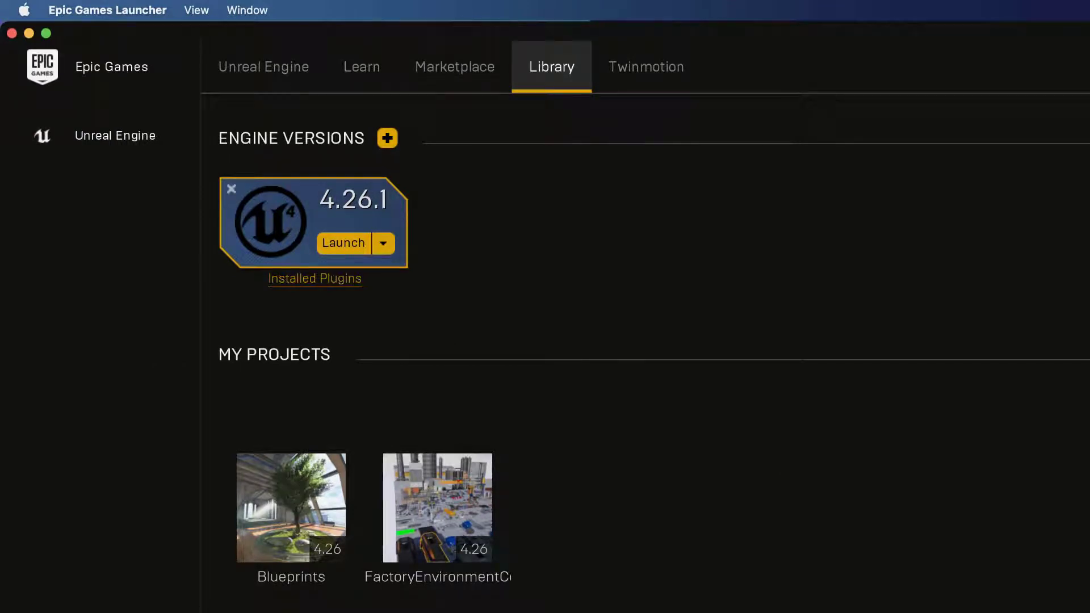
mouse_move(590, 553)
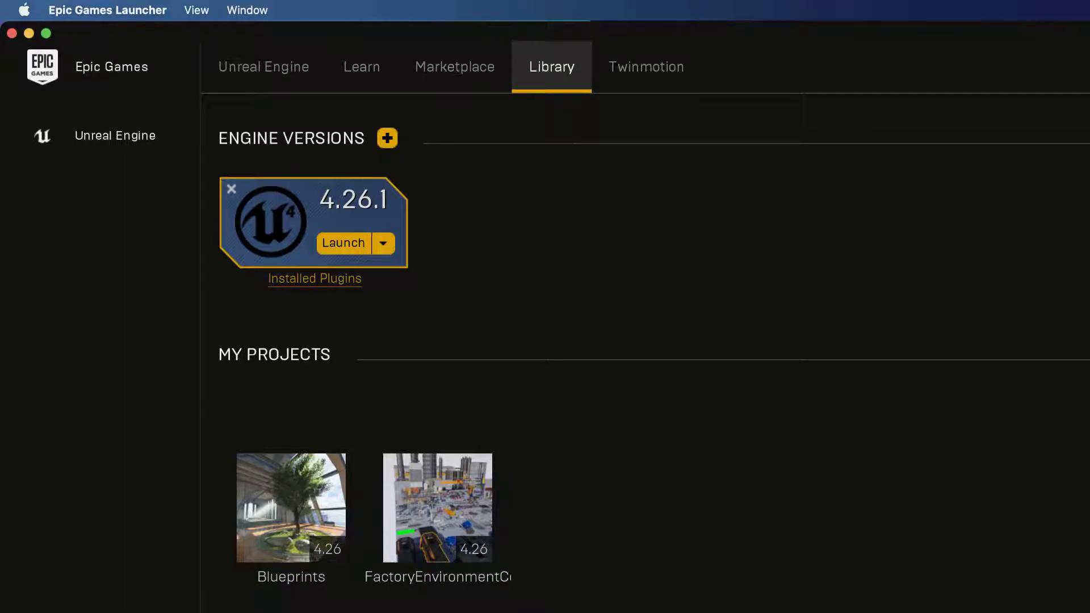
left_click(342, 243)
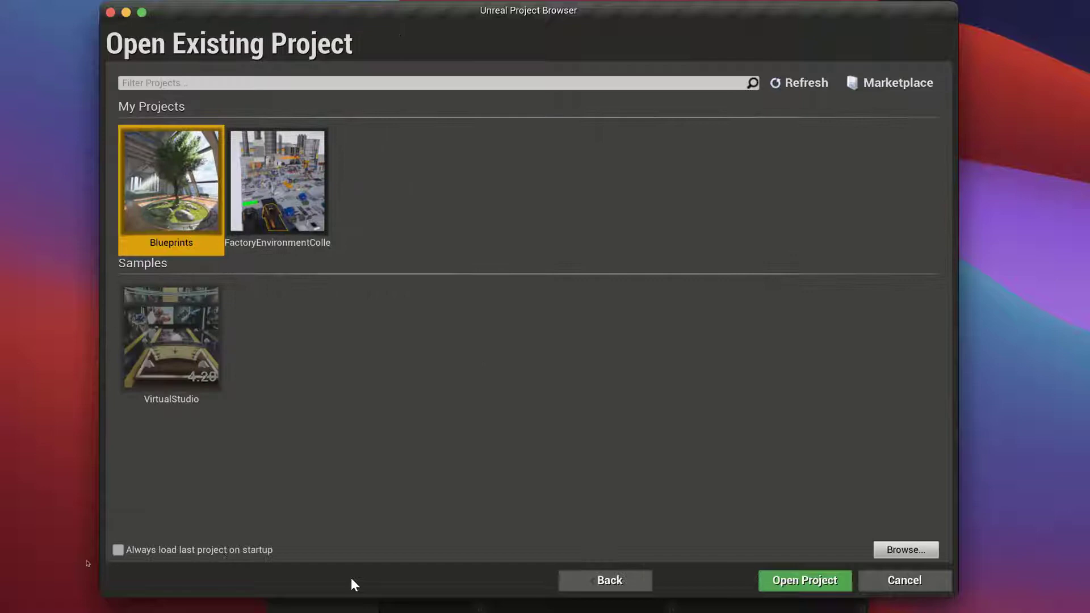
mouse_move(171, 336)
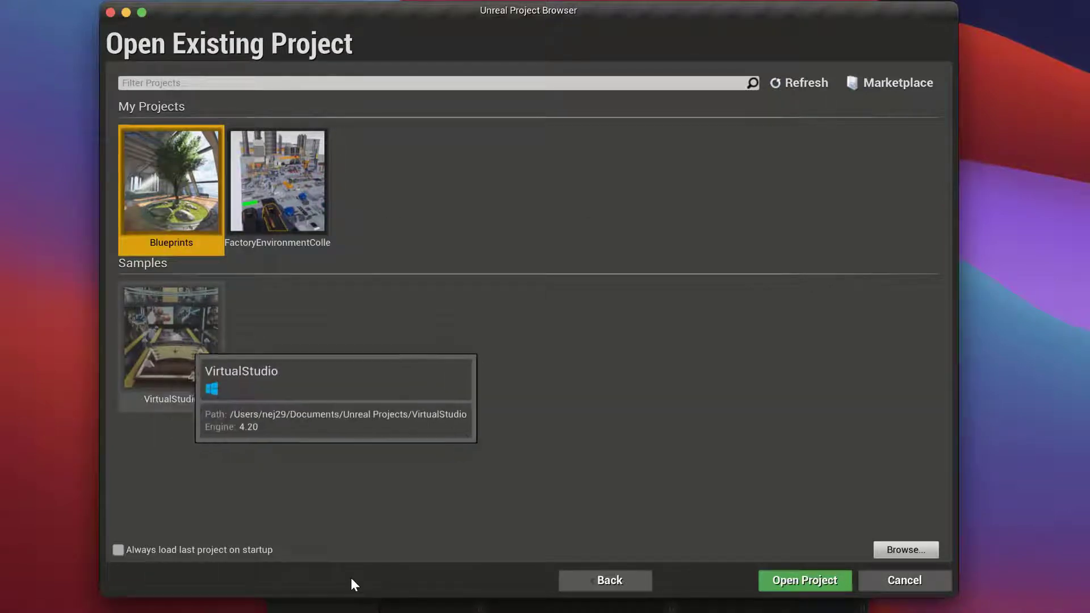
Select VirtualStudio under Samples, open it, and respond to the Convert Project dialog.
left_click(603, 581)
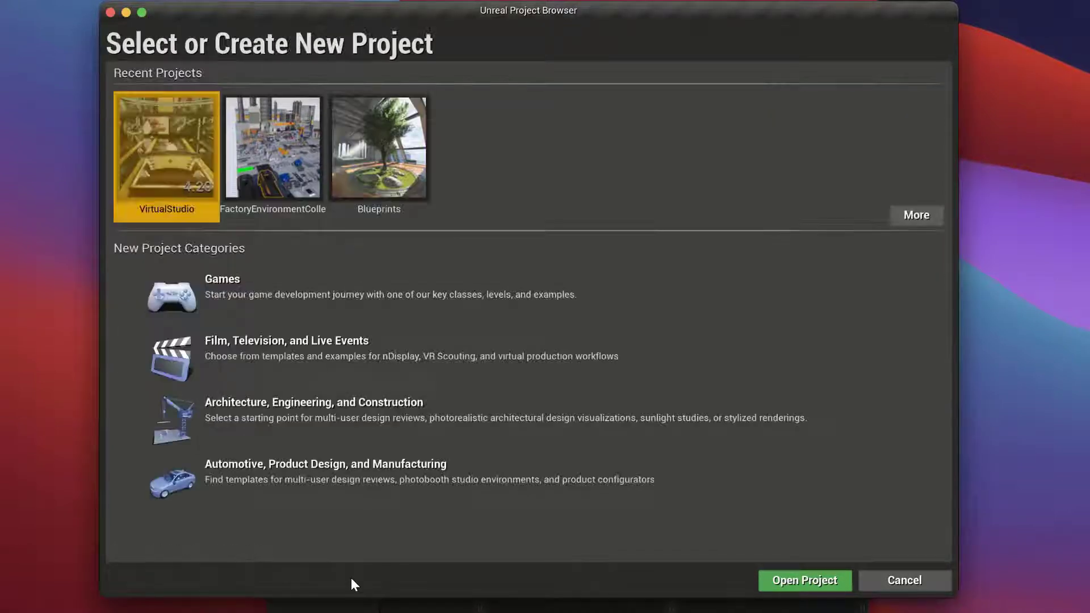
mouse_move(166, 154)
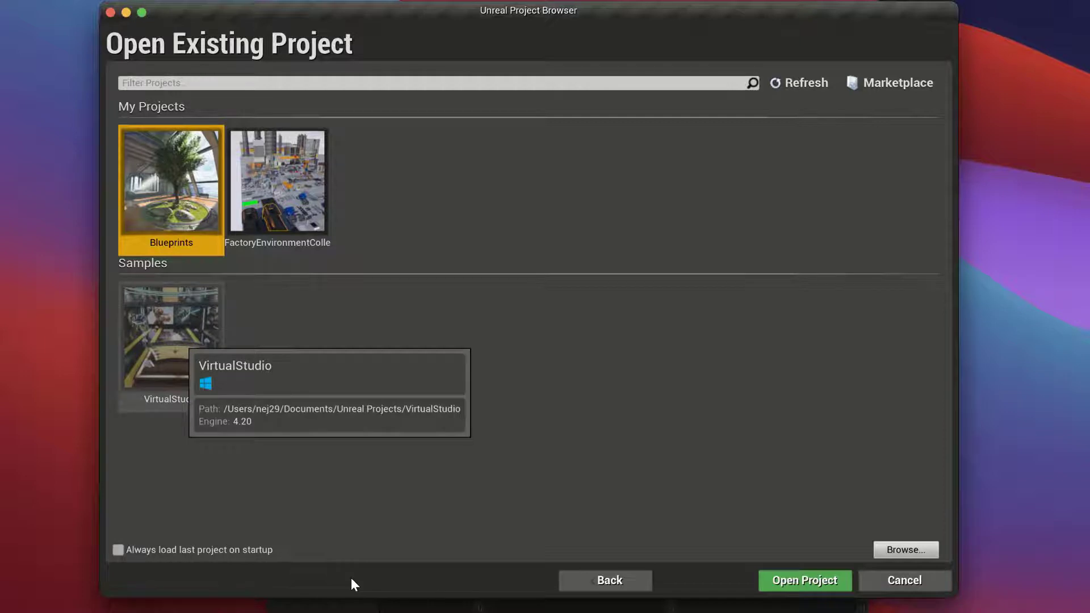
left_click(170, 333)
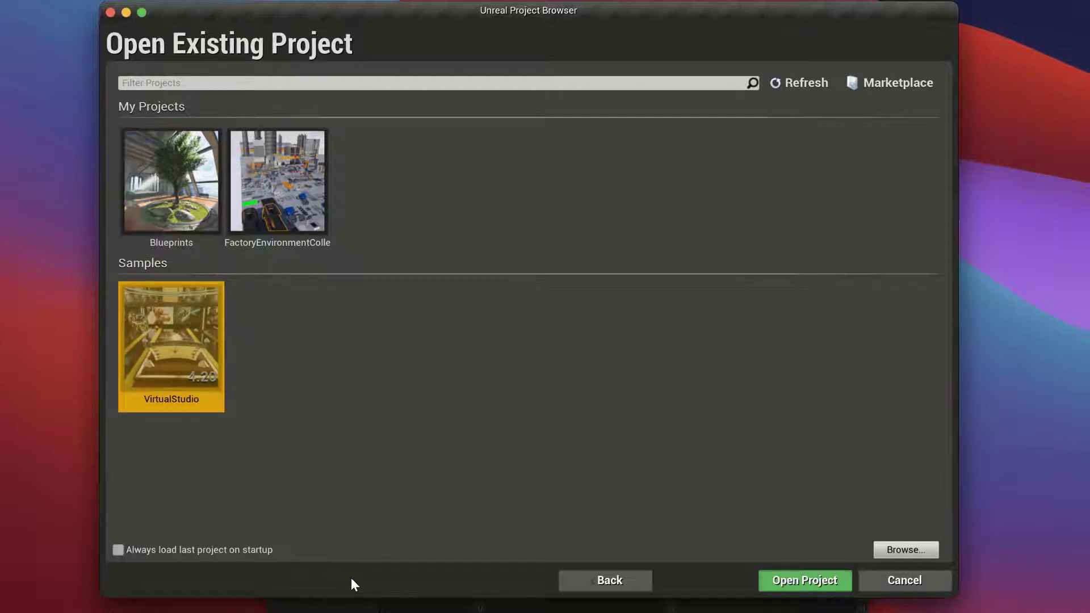
left_click(804, 580)
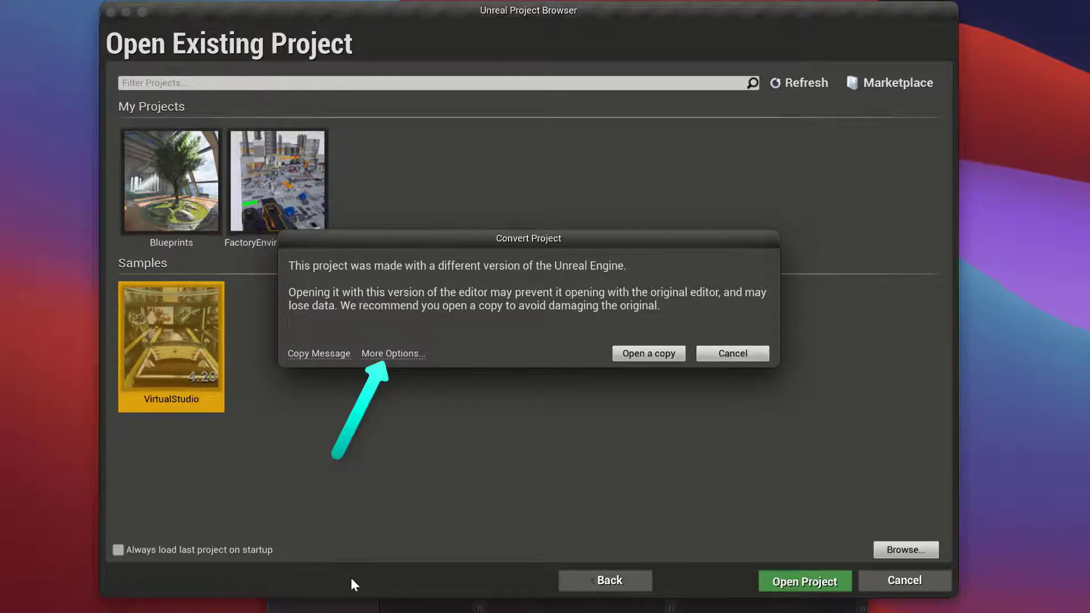
left_click(393, 353)
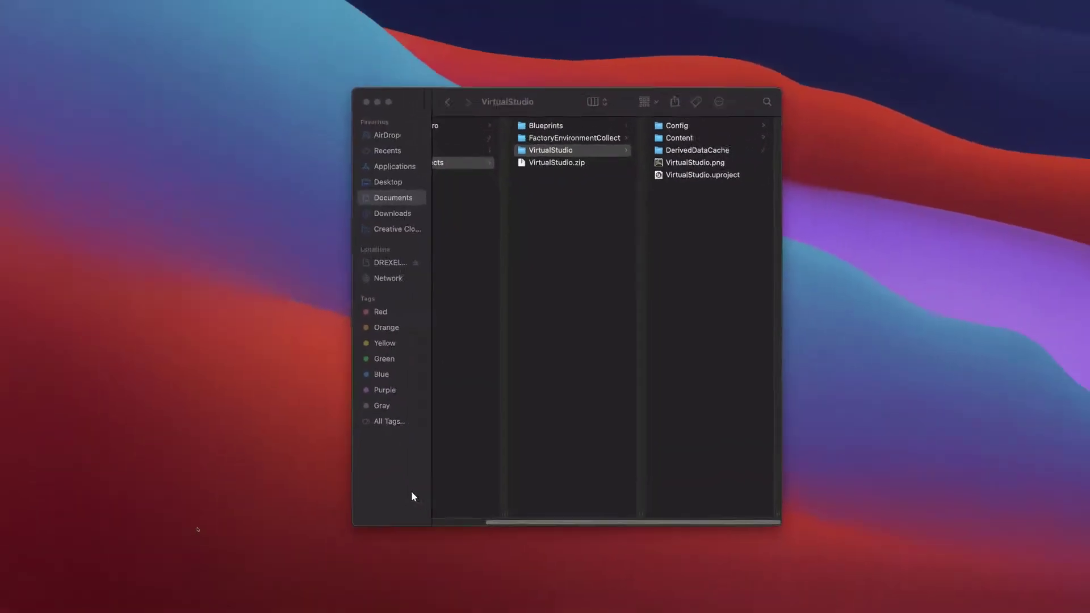
Launch VirtualStudio.uproject from the VirtualStudio folder in Finder.
double_click(701, 175)
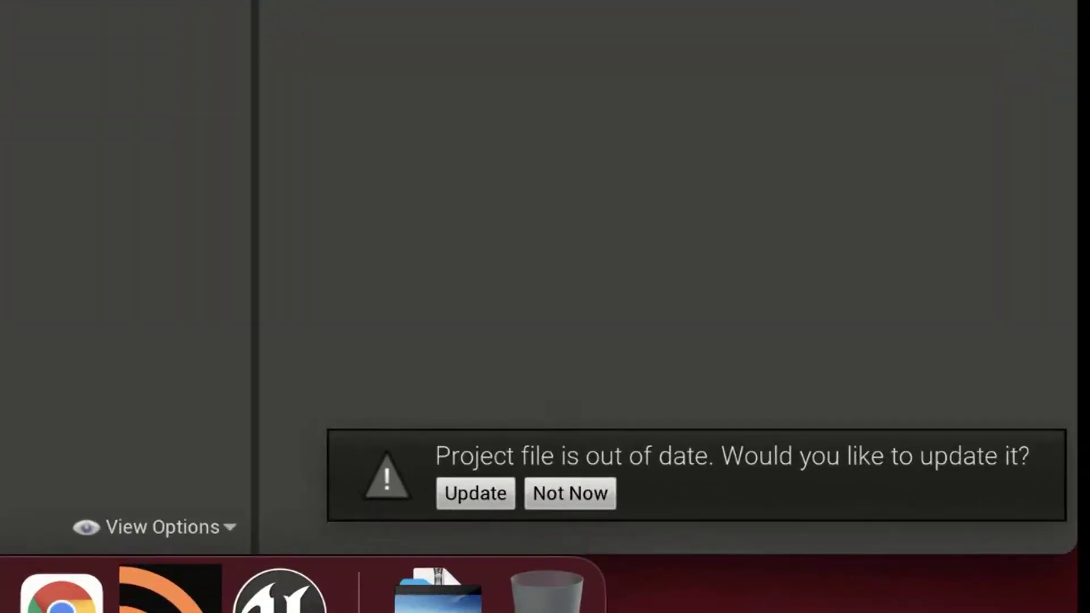
Accept the Update prompt for the out-of-date VirtualStudio project file.
left_click(475, 493)
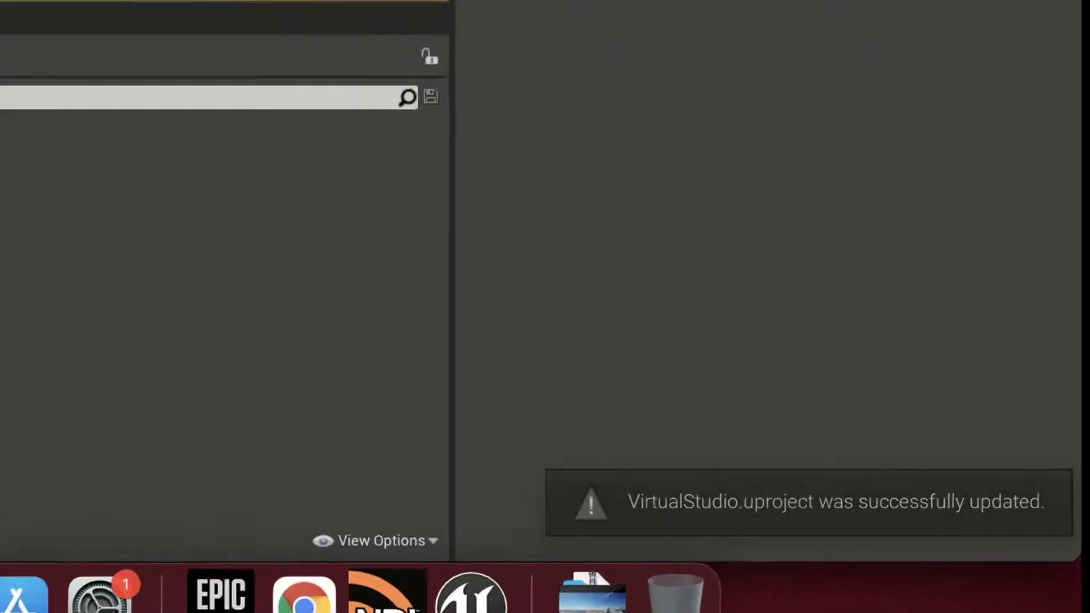